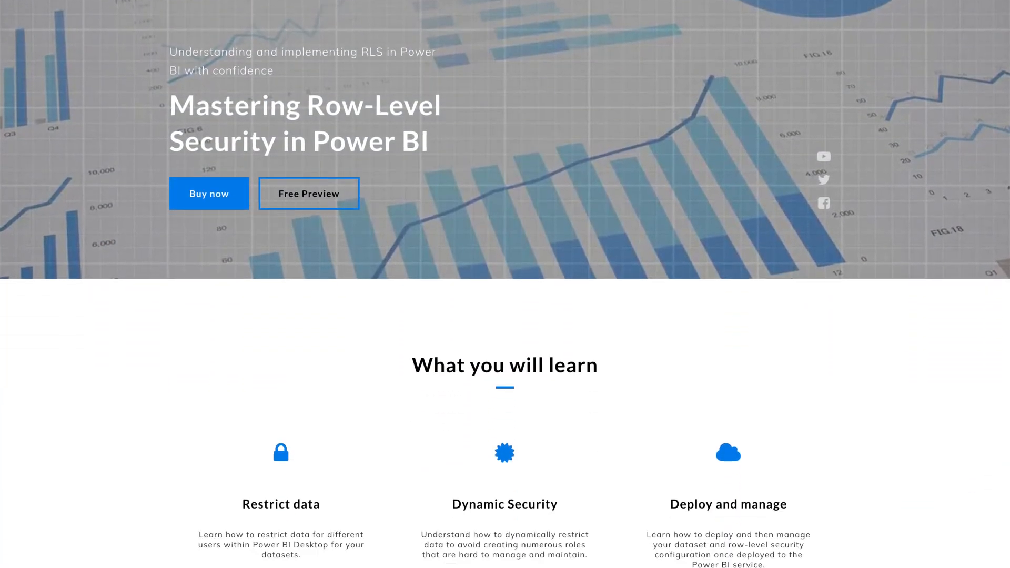
Show the Sales Territory rows in Data view and open Manage roles
{"action": "scroll", "scroll_direction": "down", "scroll_amount": 3}
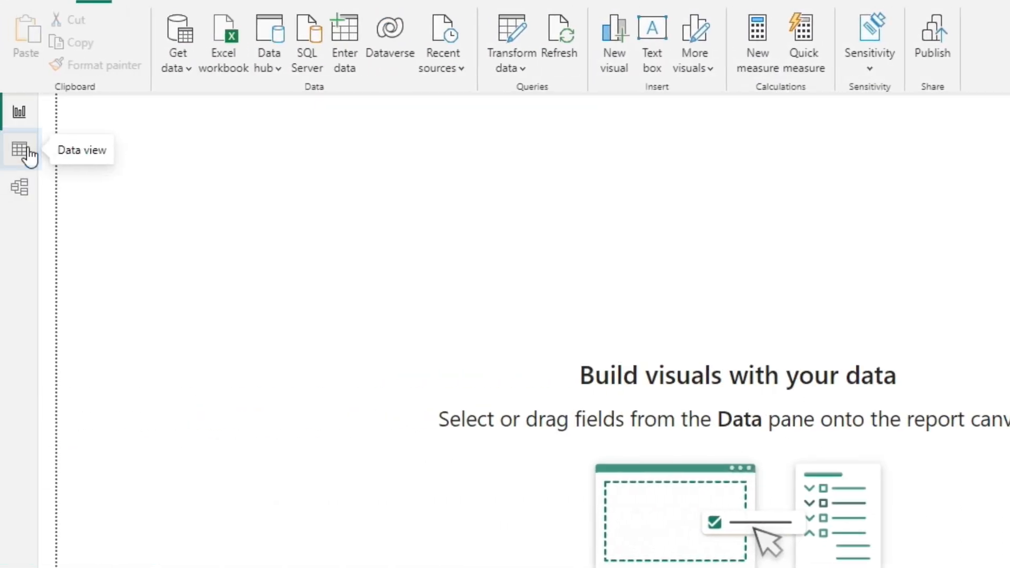
{"action": "left_click", "coordinate": [19, 152]}
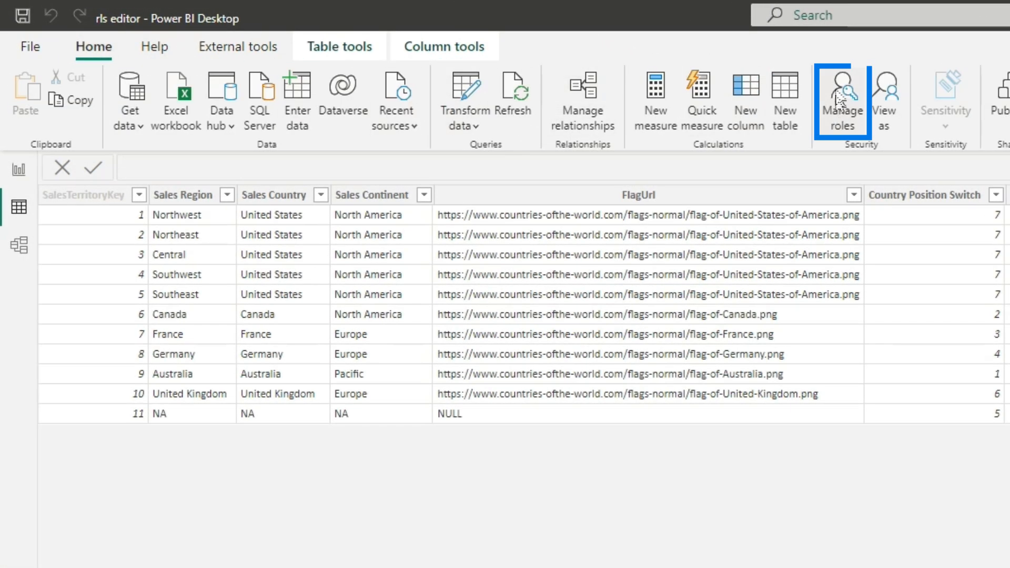
{"action": "left_click", "coordinate": [843, 95]}
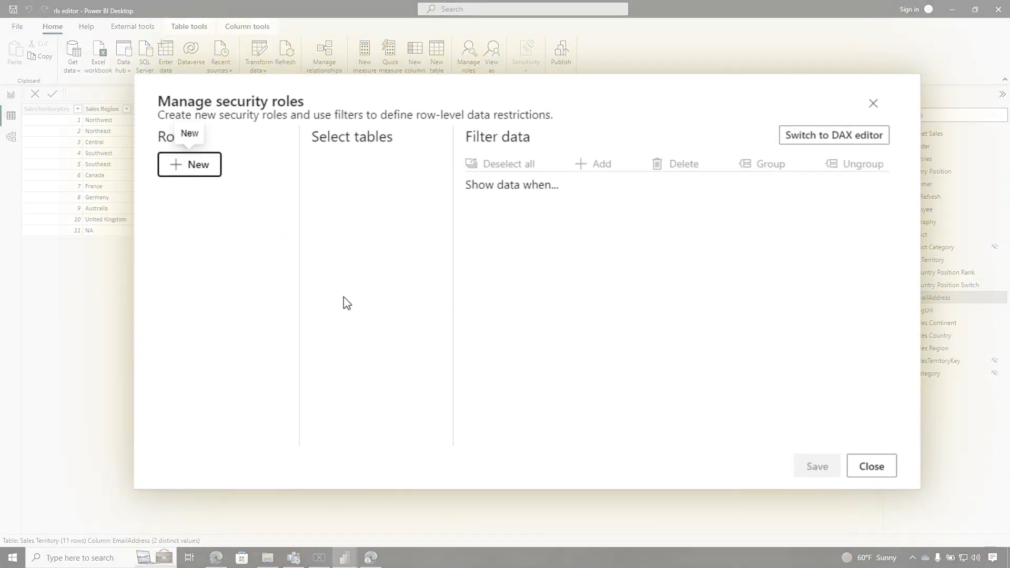
{"action": "mouse_move", "coordinate": [339, 301]}
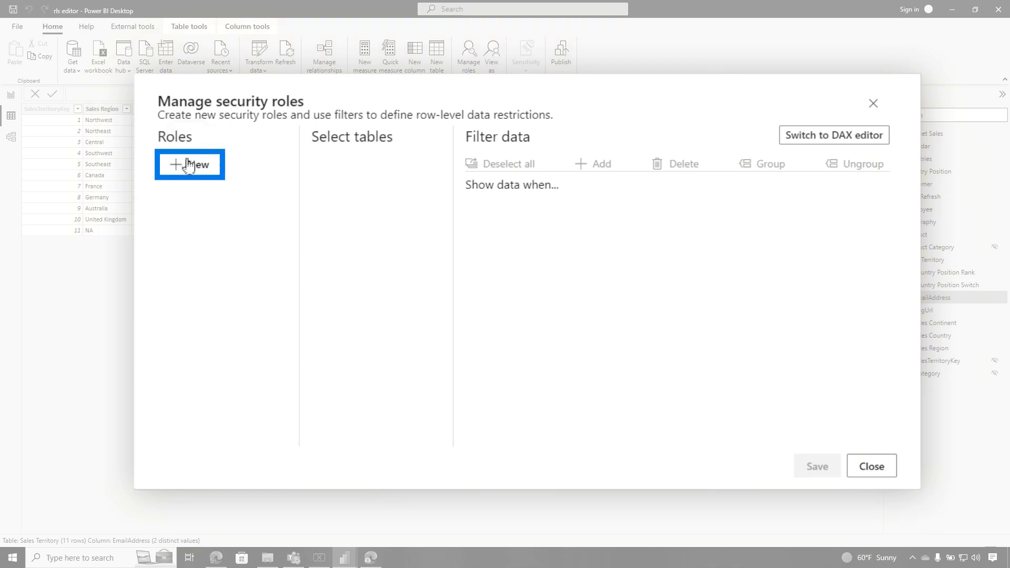
Add Domestic and International roles, restrict Domestic to Sales Country 'United States', and save
{"action": "left_click", "coordinate": [189, 164]}
{"action": "type", "text": "Domestic"}
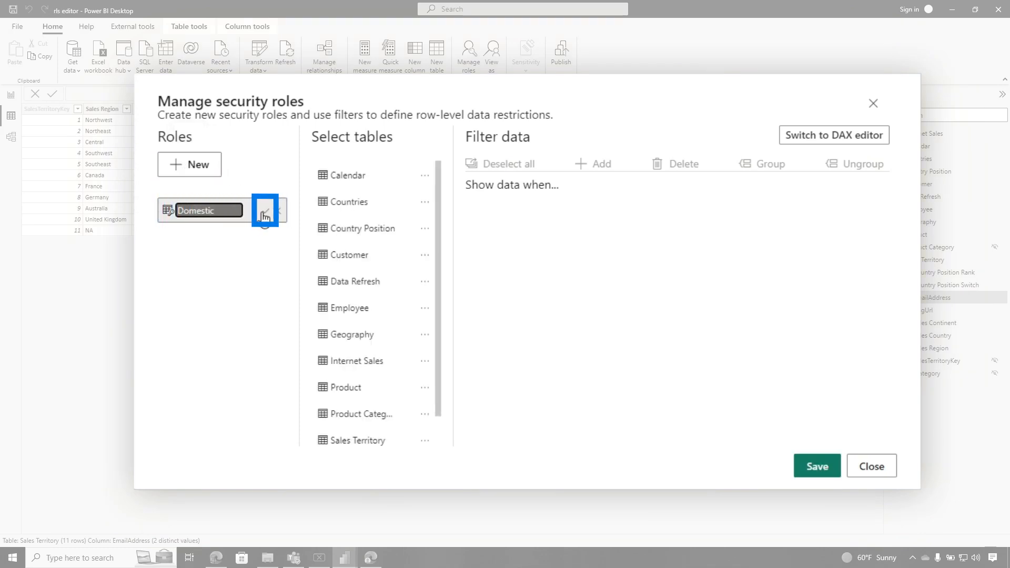
{"action": "left_click", "coordinate": [189, 164]}
{"action": "type", "text": "International"}
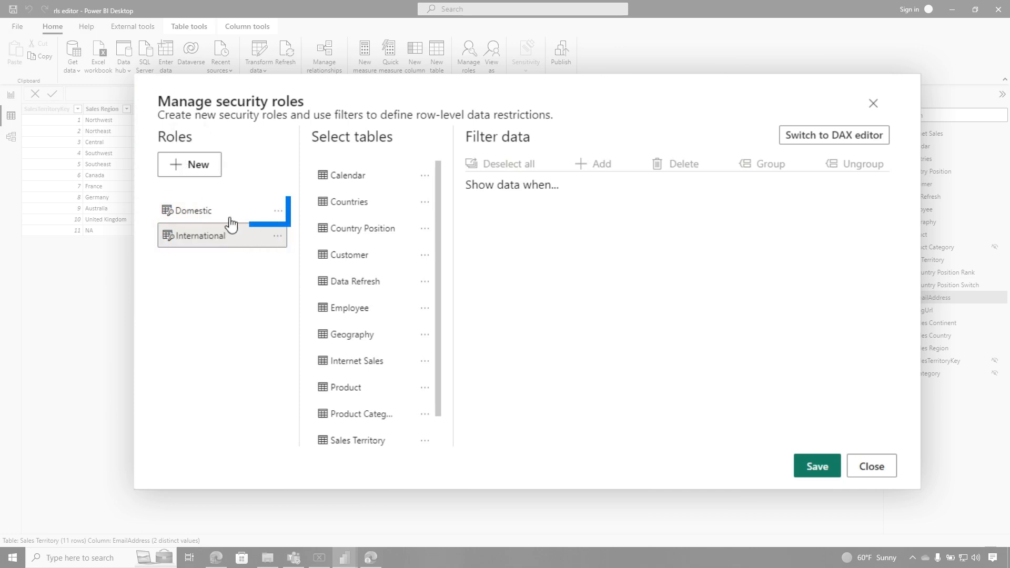
{"action": "left_click", "coordinate": [211, 210]}
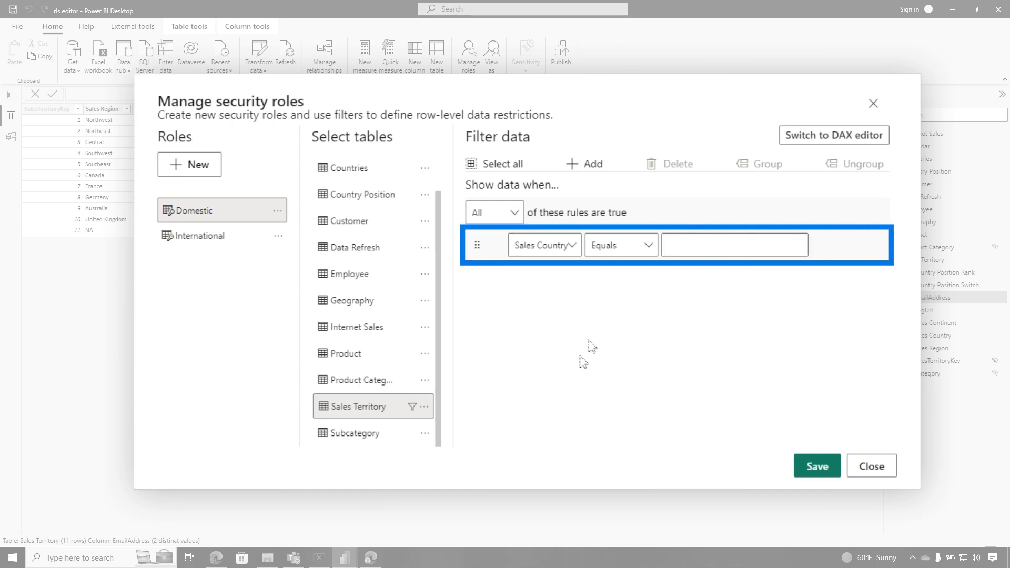
{"action": "type", "text": "United States"}
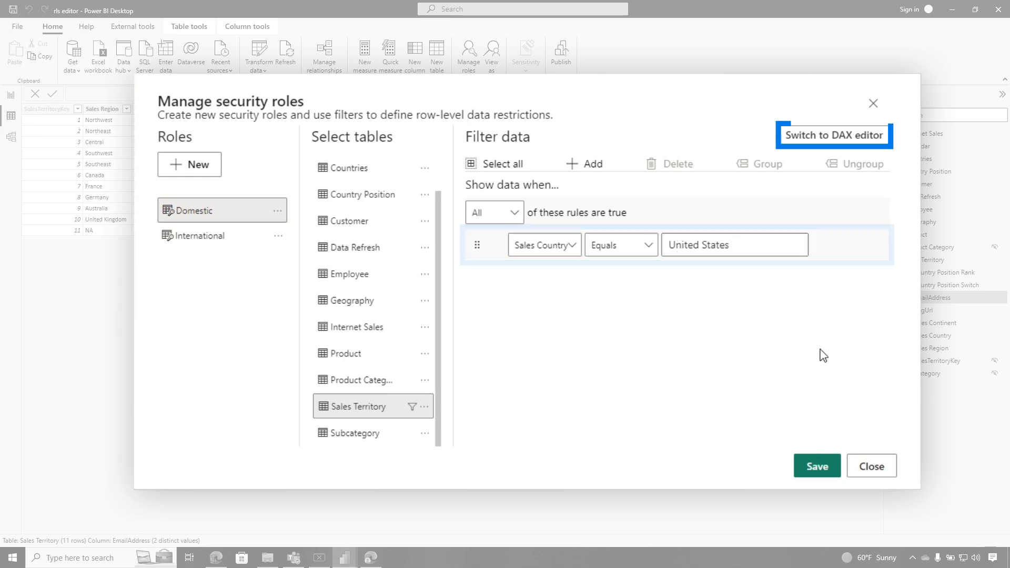
{"action": "left_click", "coordinate": [834, 134]}
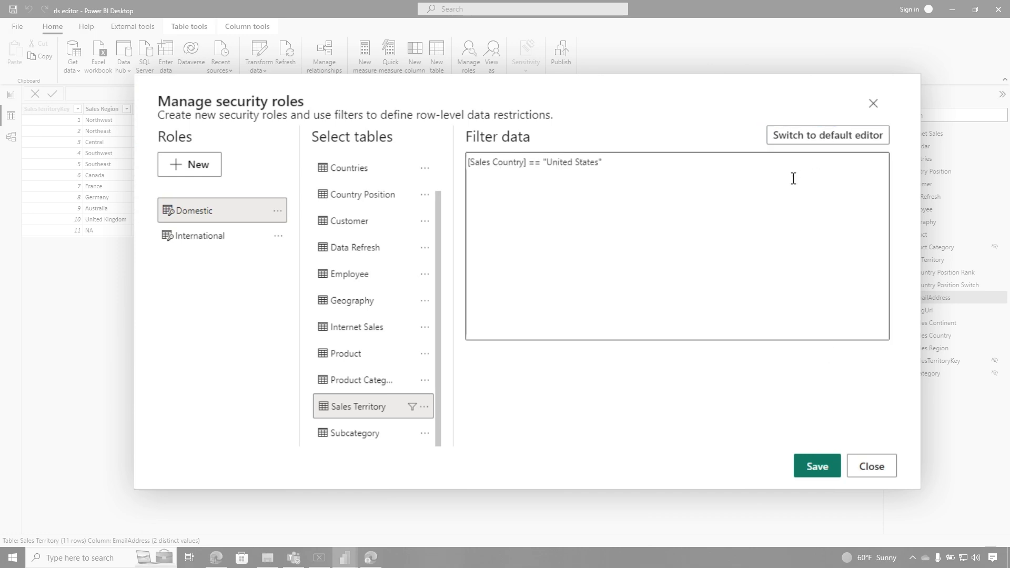
{"action": "left_click", "coordinate": [828, 134]}
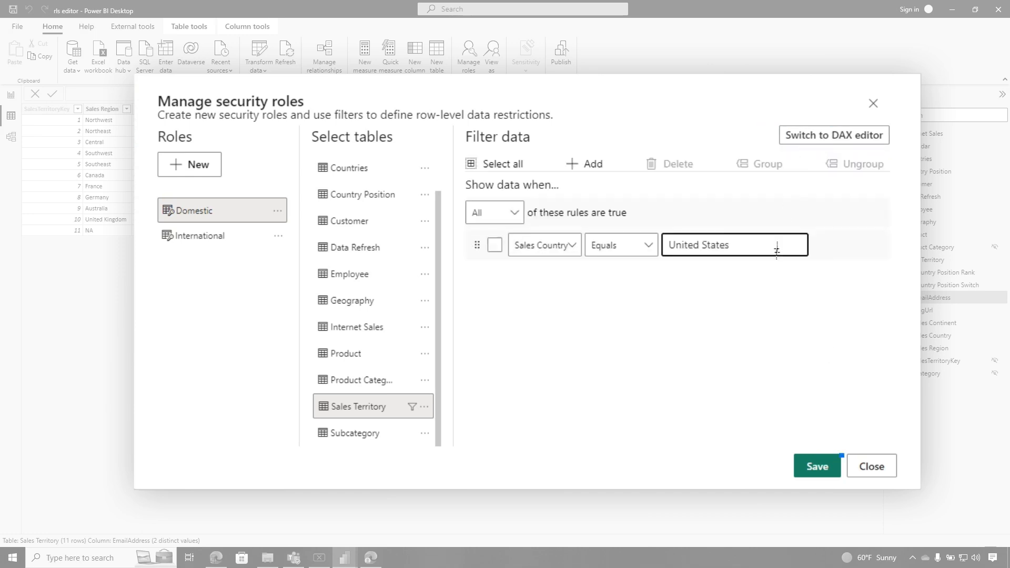
{"action": "left_click", "coordinate": [817, 466]}
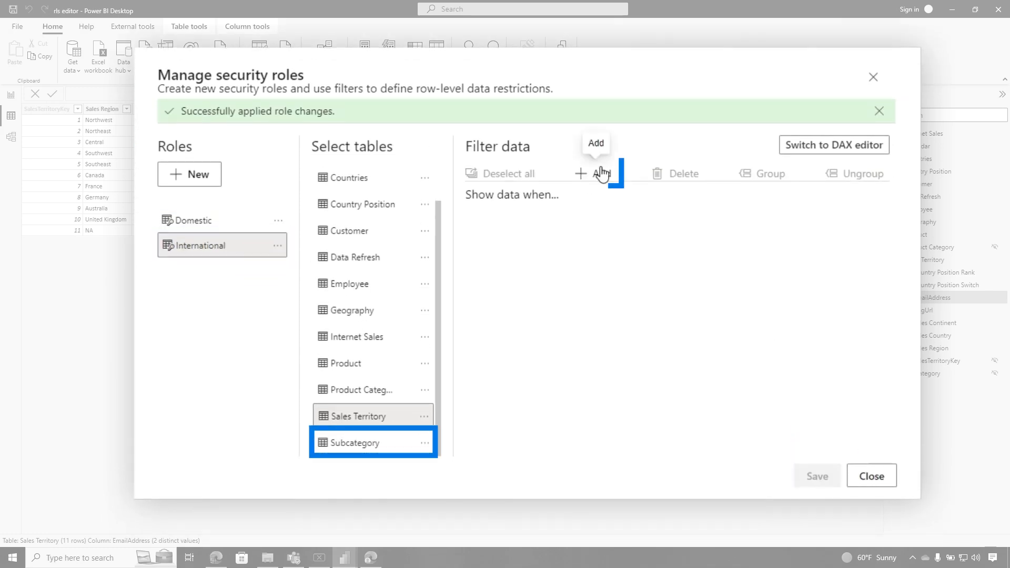
Give International a Sales Country does-not-equal 'United States' rule and close the roles manager
{"action": "left_click", "coordinate": [581, 174]}
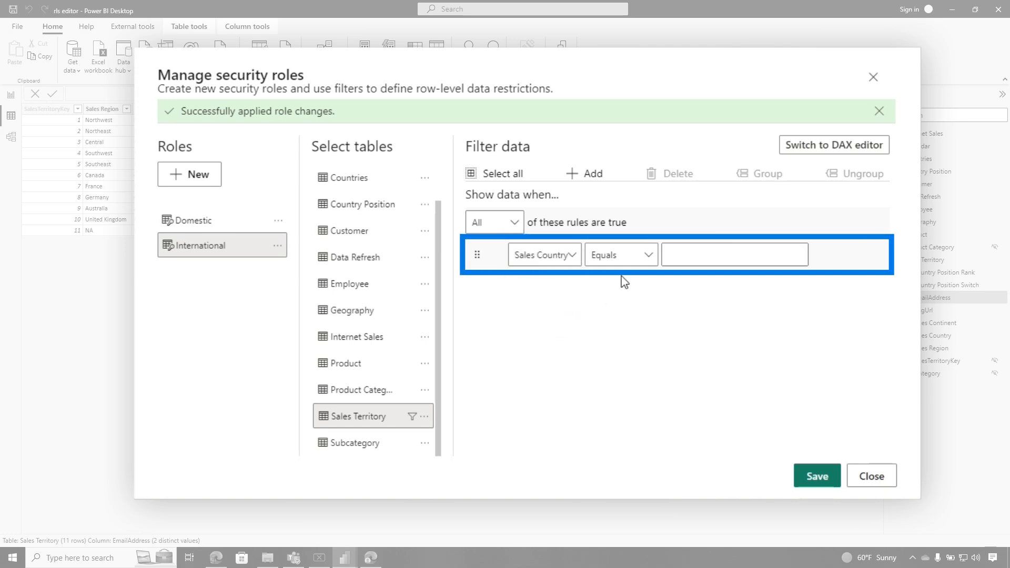
{"action": "left_click", "coordinate": [621, 255]}
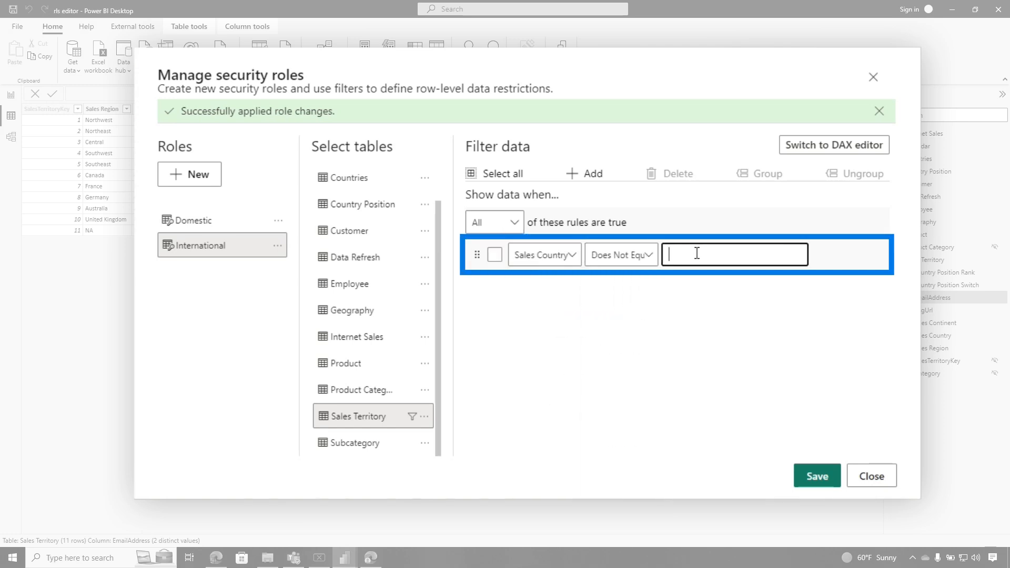
{"action": "type", "text": "United States"}
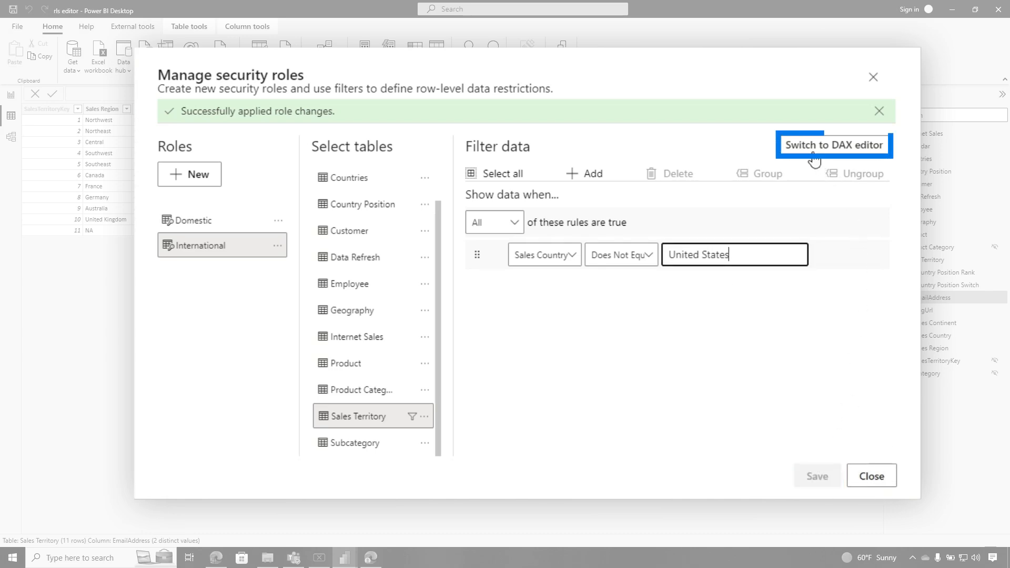
{"action": "mouse_move", "coordinate": [749, 326]}
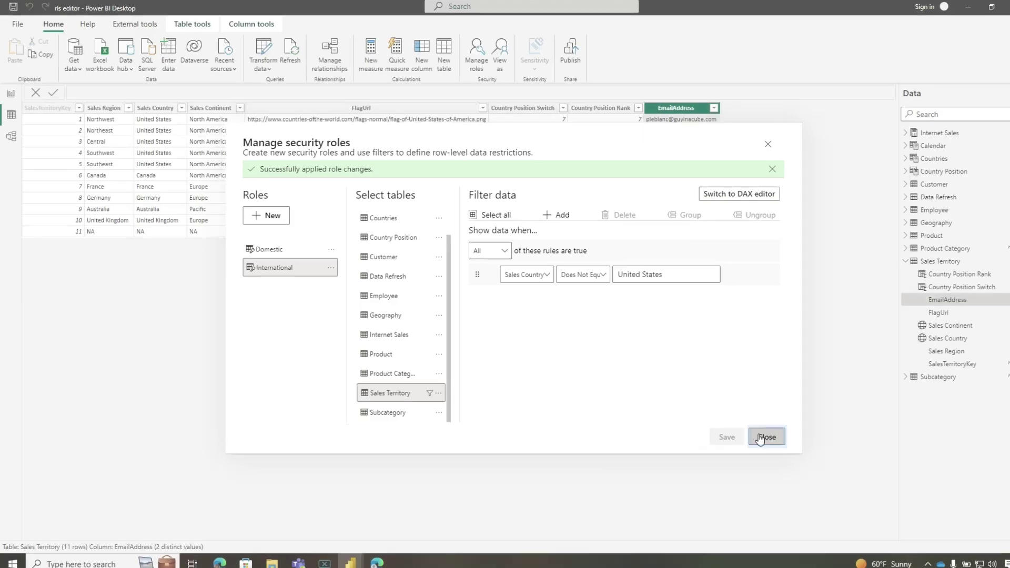
{"action": "left_click", "coordinate": [767, 437]}
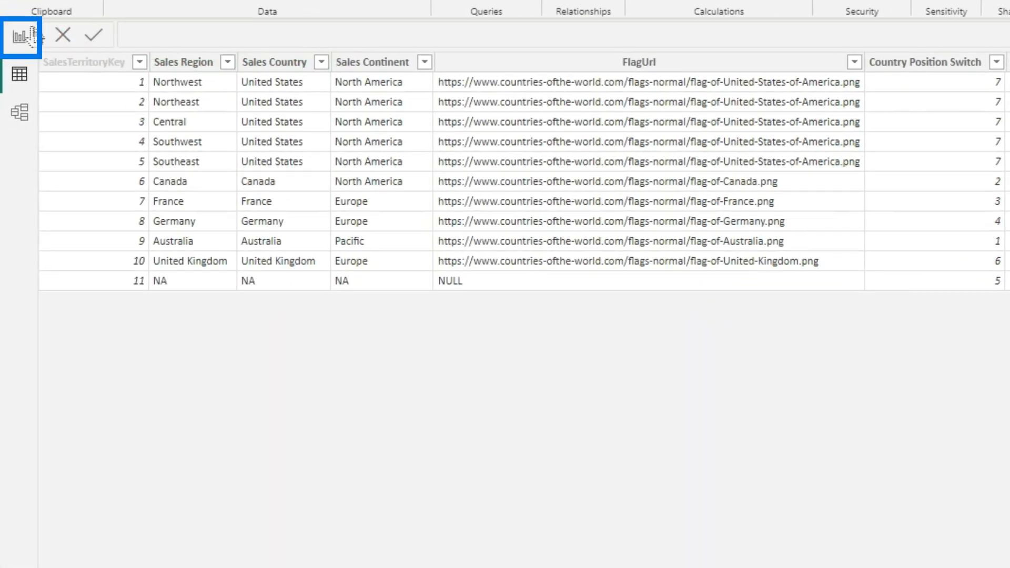
Build a report table of Sales Country with Total Sales Amount
{"action": "left_click", "coordinate": [20, 35]}
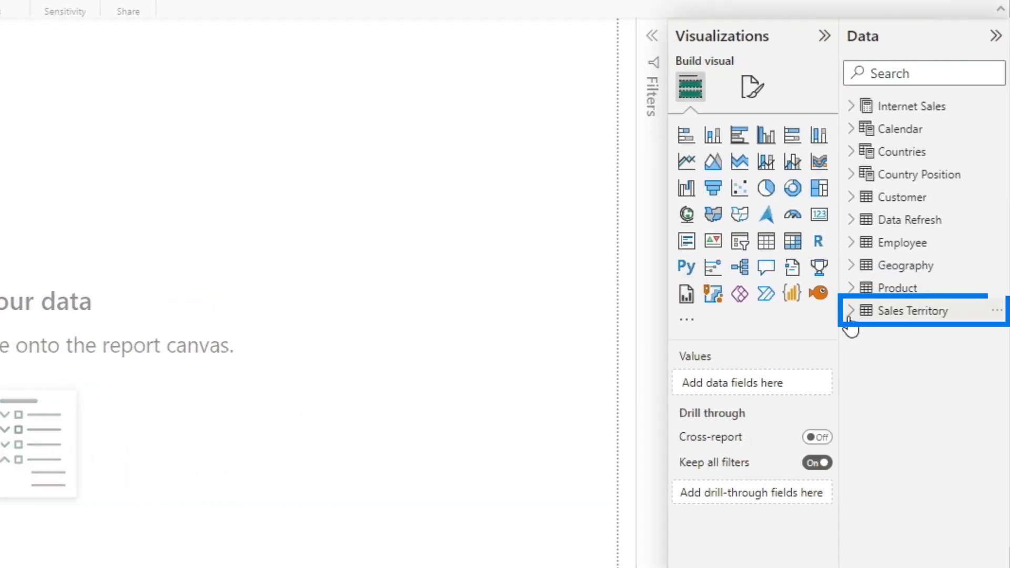
{"action": "left_click", "coordinate": [851, 311]}
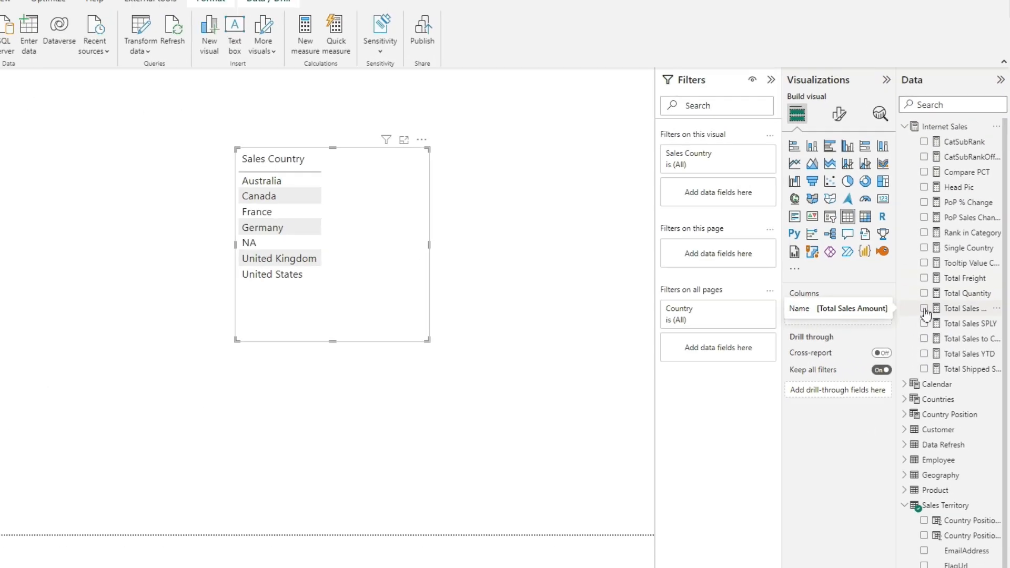
{"action": "left_click", "coordinate": [232, 46]}
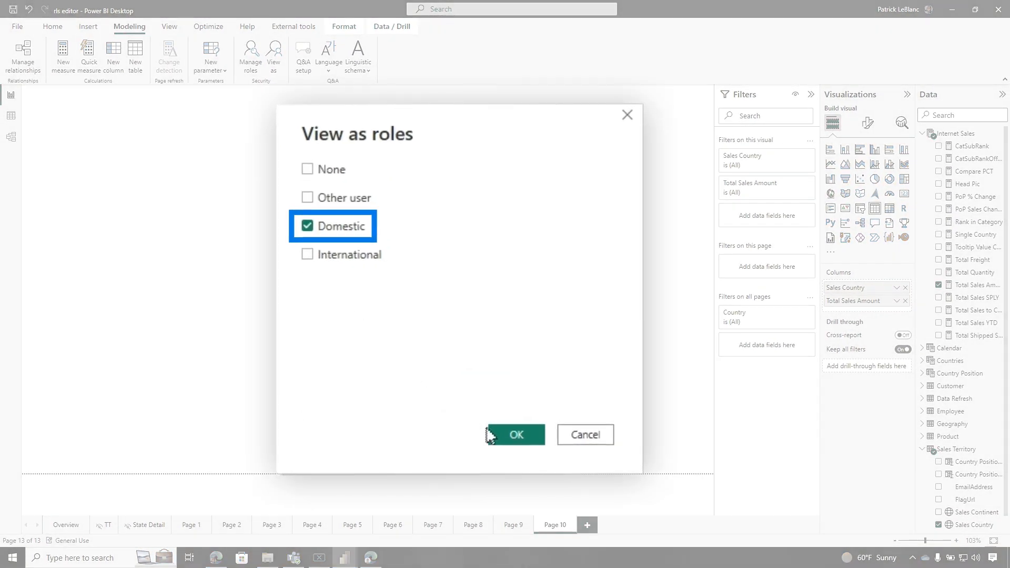
Preview the report as the Domestic role, then as International
{"action": "left_click", "coordinate": [516, 435]}
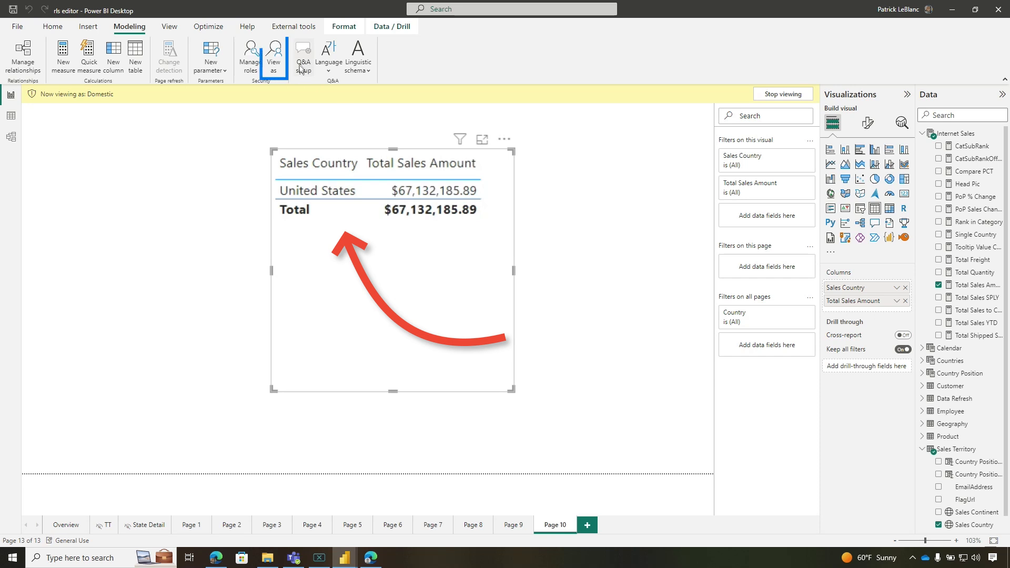
{"action": "left_click", "coordinate": [273, 54]}
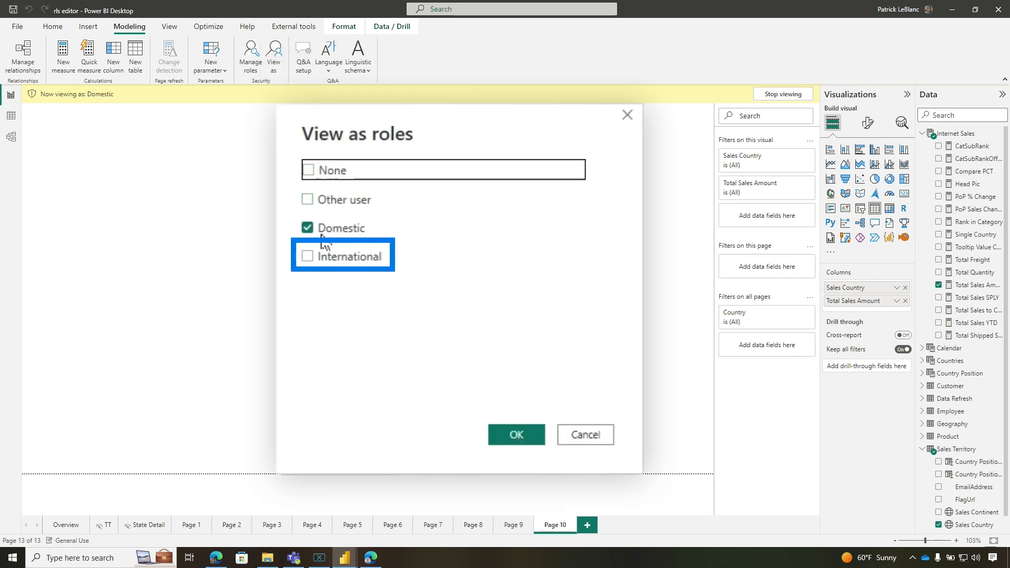
{"action": "left_click", "coordinate": [517, 435]}
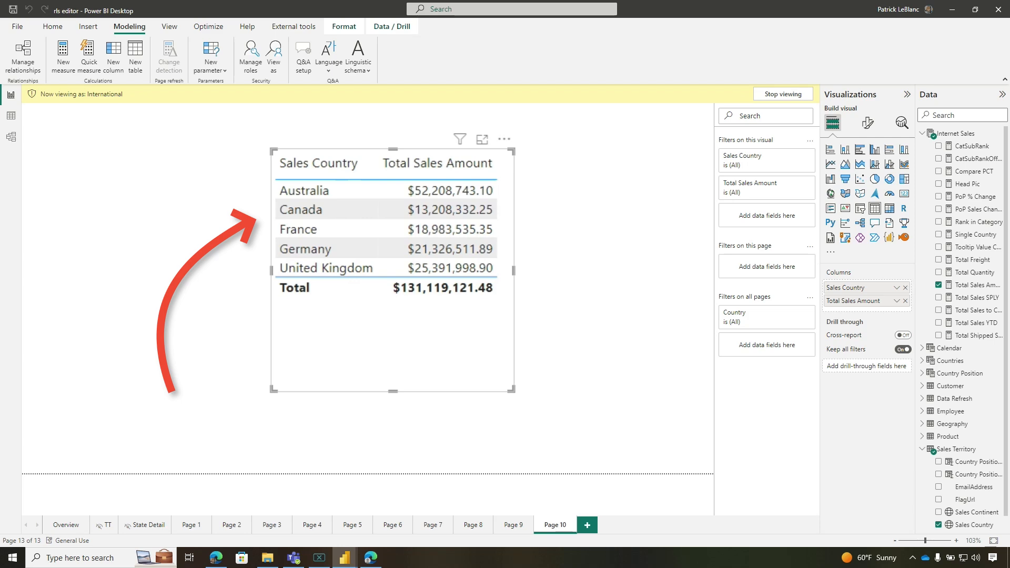
{"action": "left_click", "coordinate": [783, 94]}
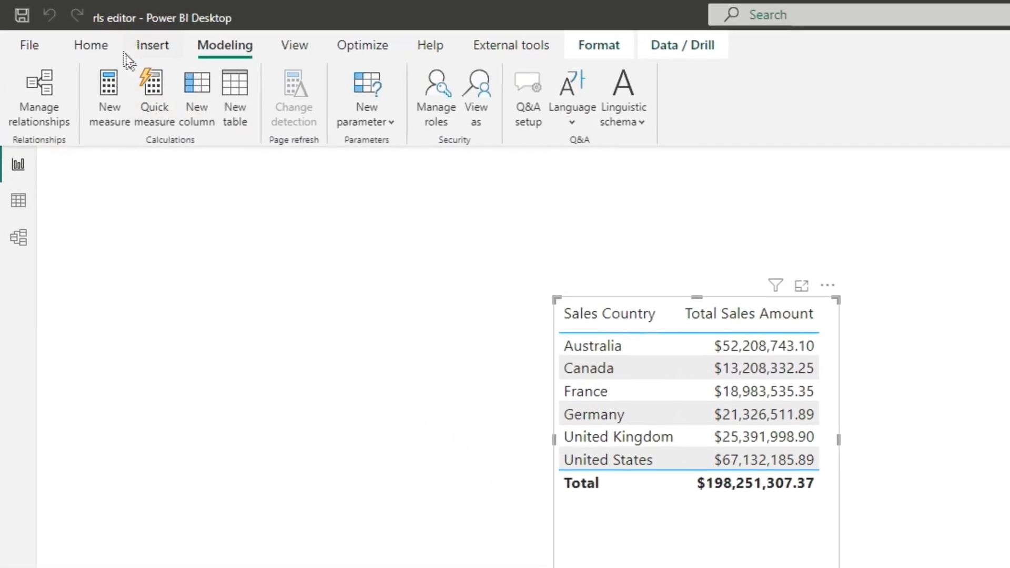
Save the rls editor report and publish it to the RLS workspace
{"action": "left_click", "coordinate": [91, 45]}
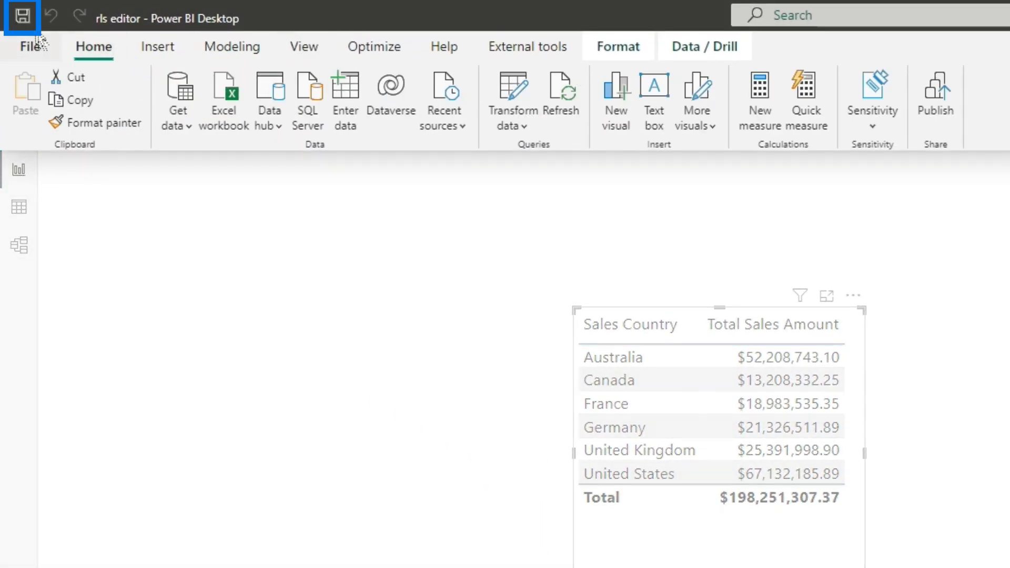
{"action": "mouse_move", "coordinate": [936, 108]}
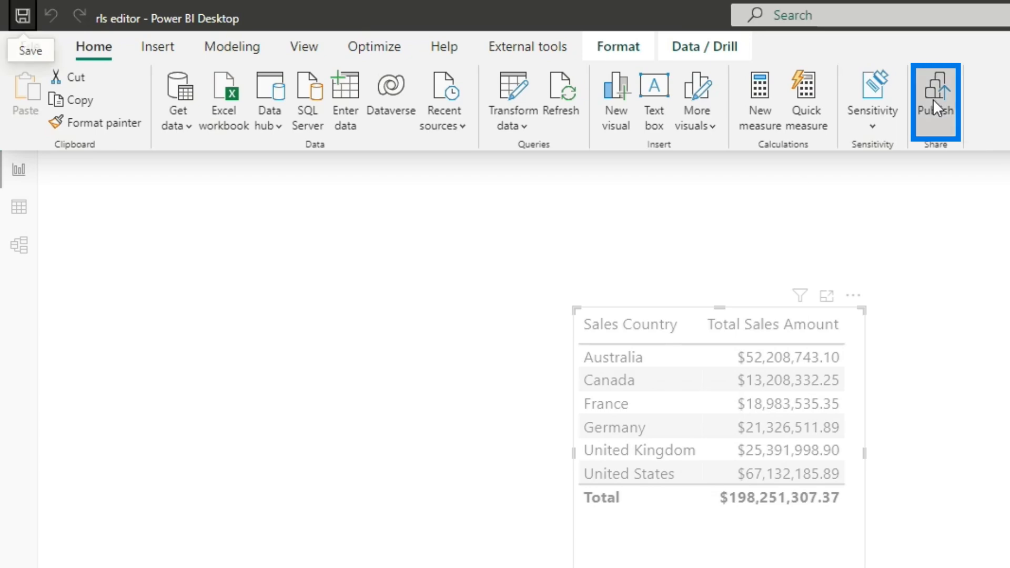
{"action": "left_click", "coordinate": [936, 94]}
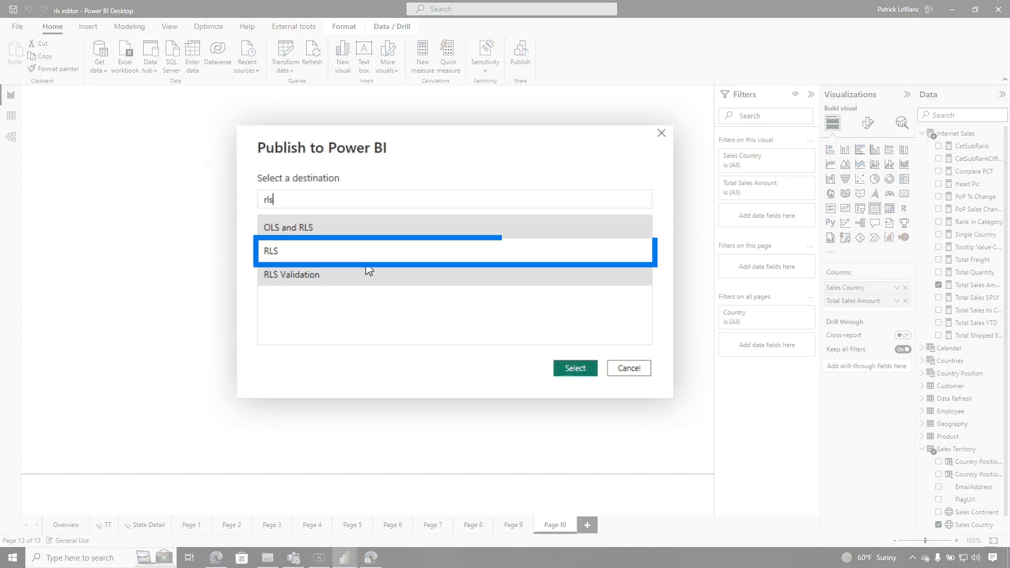
{"action": "left_click", "coordinate": [575, 368]}
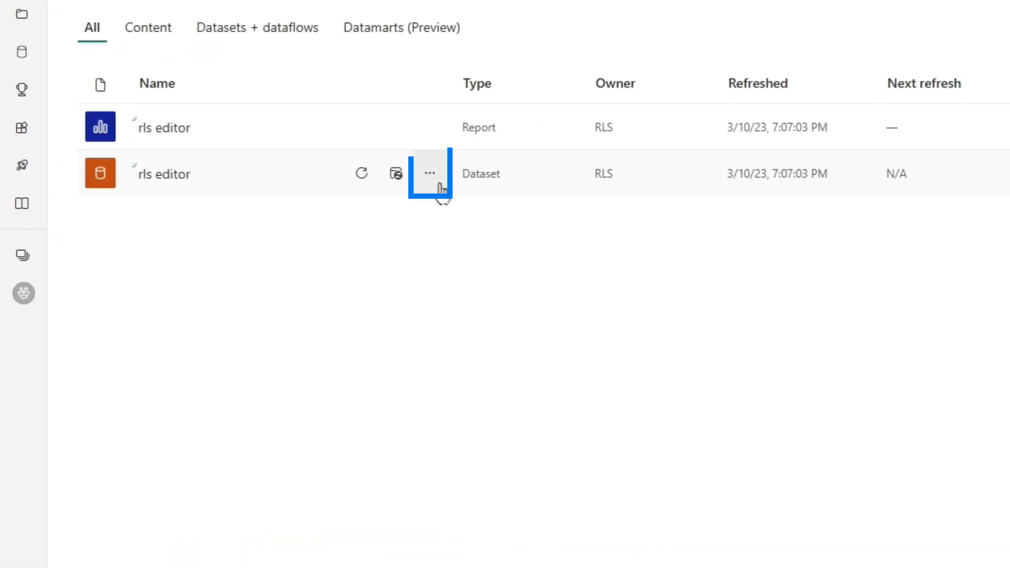
Open the rls editor dataset's Security page and add member 'john' to a role
{"action": "left_click", "coordinate": [430, 174]}
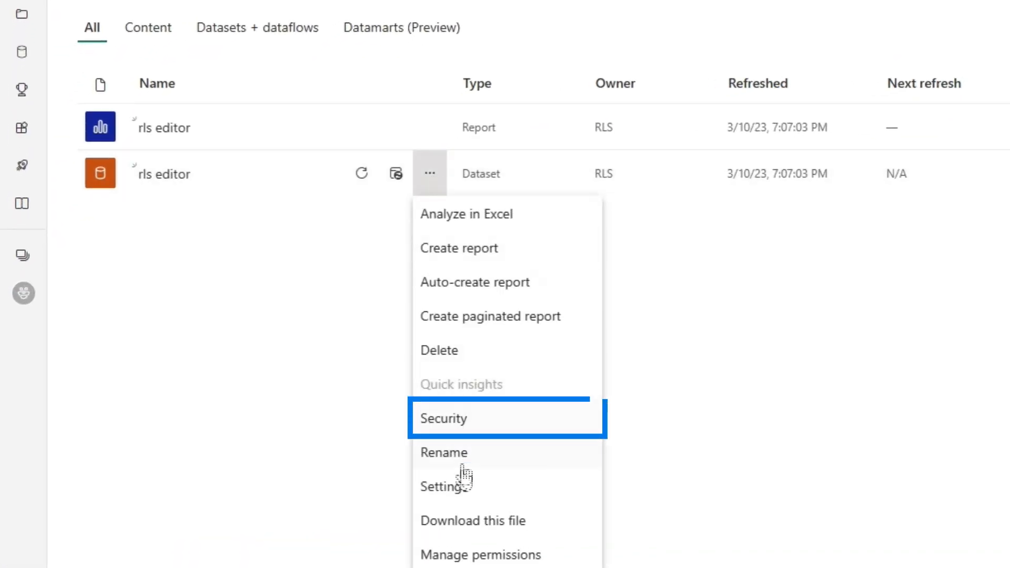
{"action": "left_click", "coordinate": [444, 418]}
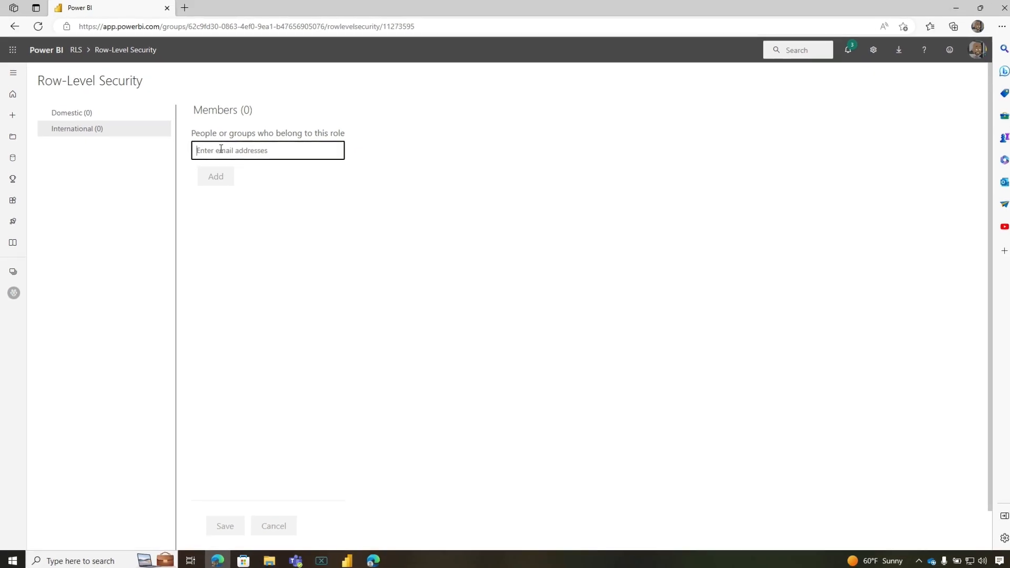
{"action": "type", "text": "john"}
{"action": "type", "text": "ad"}
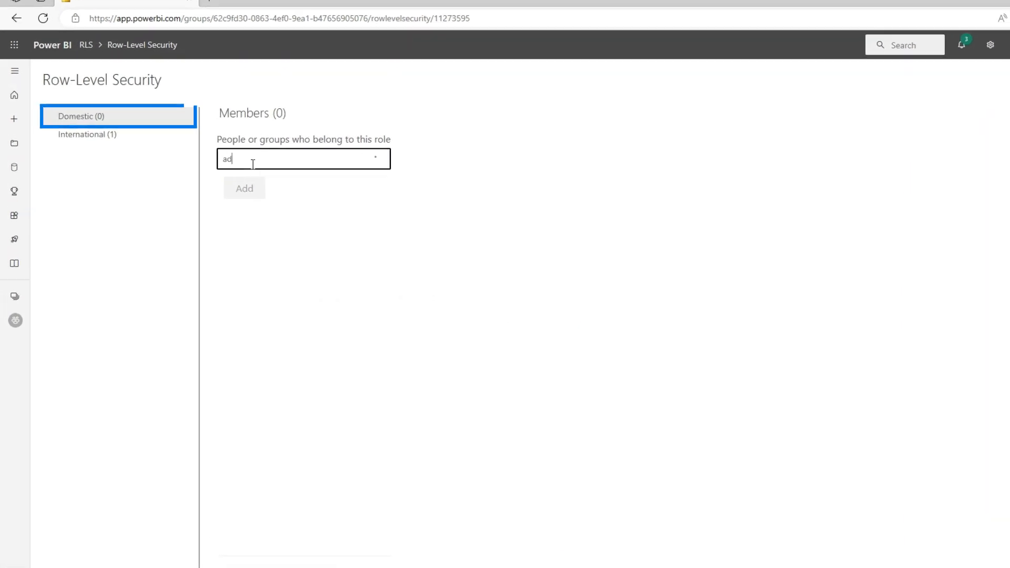
{"action": "left_click", "coordinate": [244, 188]}
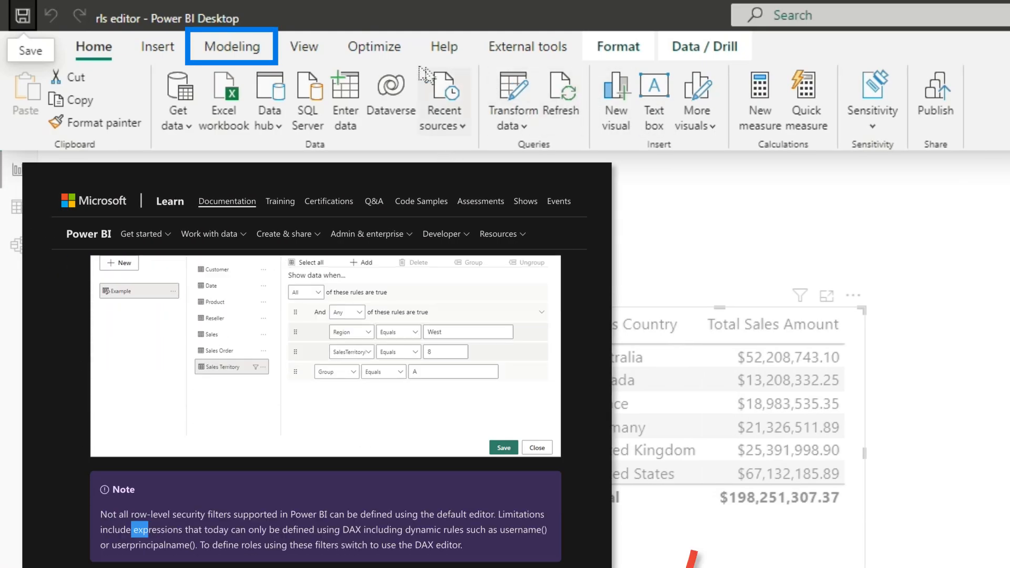
Add a Dynamic role filtering Sales Territory on EmailAddress = USERPRINCIPALNAME() and save
{"action": "left_click", "coordinate": [231, 47]}
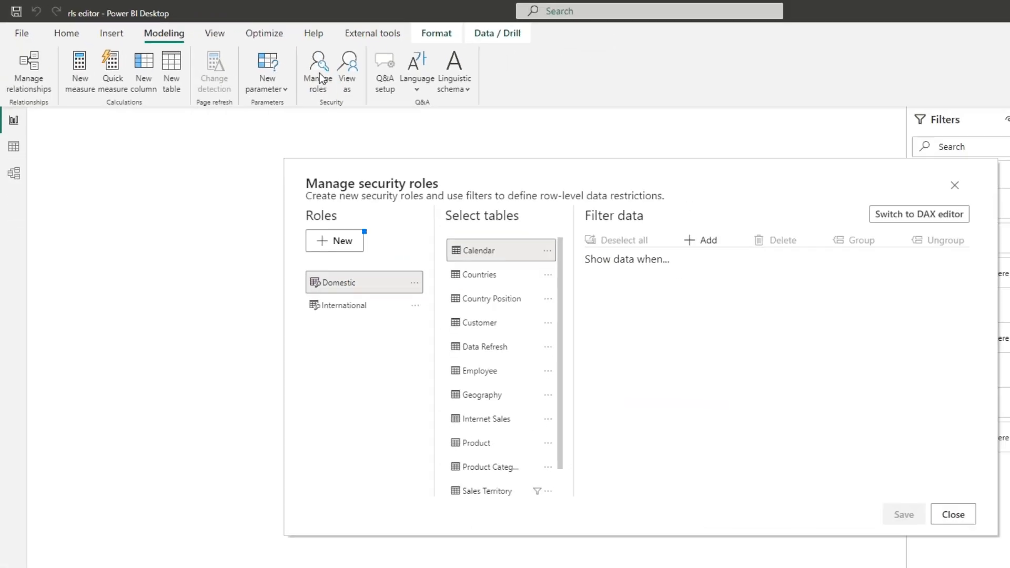
{"action": "left_click", "coordinate": [334, 241]}
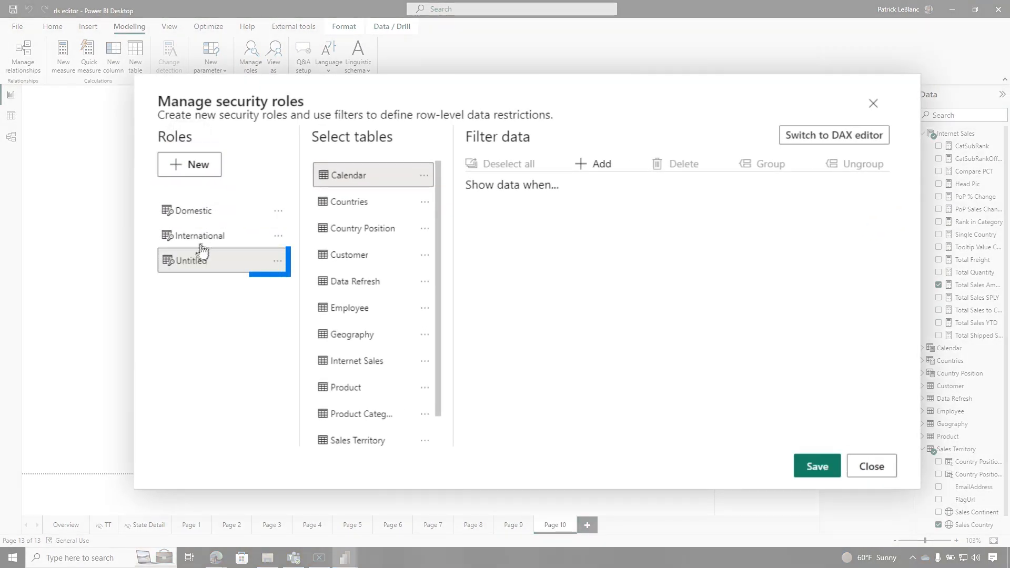
{"action": "type", "text": "Dynami"}
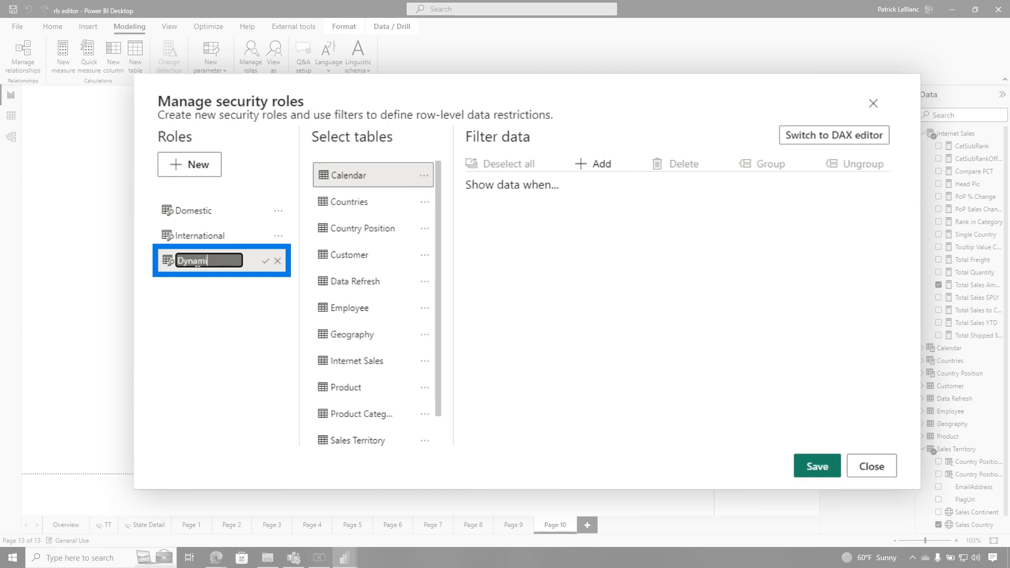
{"action": "left_click", "coordinate": [266, 261]}
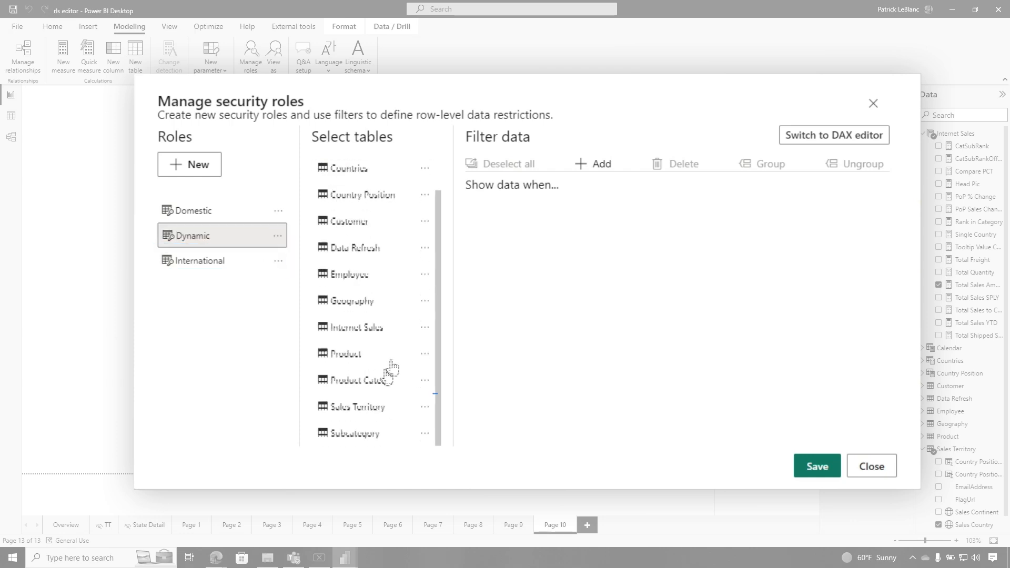
{"action": "left_click", "coordinate": [593, 164]}
{"action": "type", "text": "USERP"}
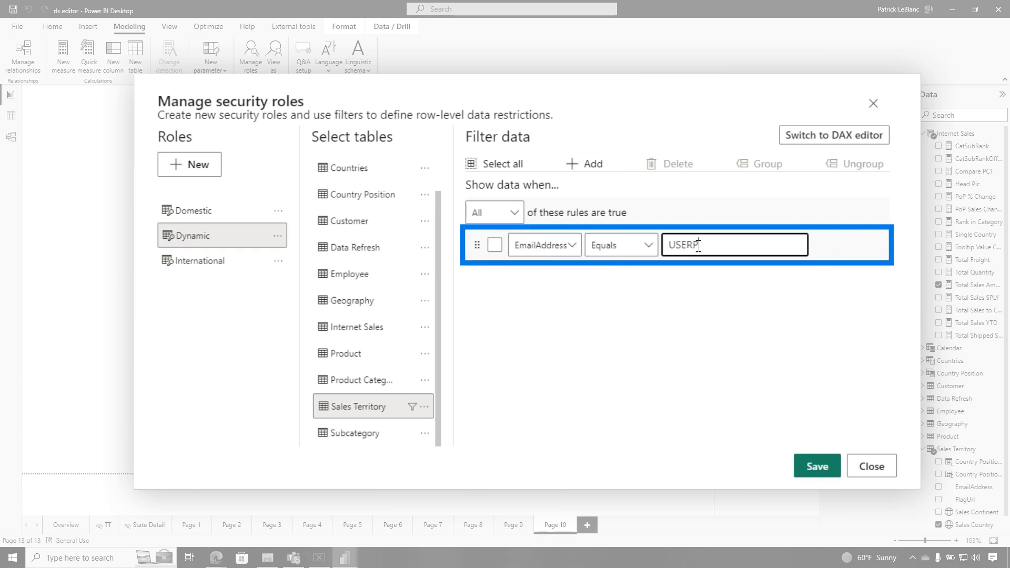
{"action": "type", "text": "RINCIPALNAME("}
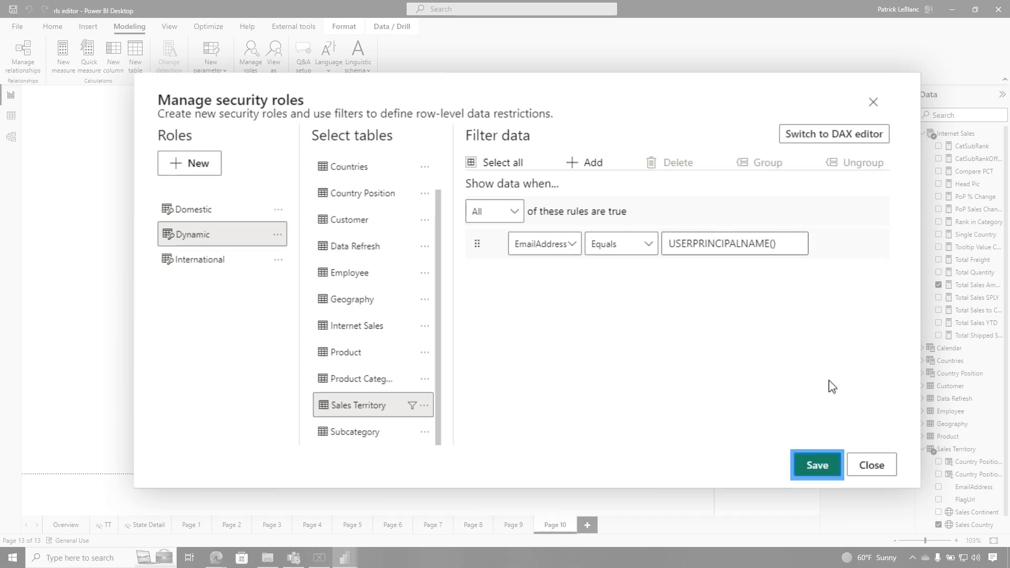
{"action": "left_click", "coordinate": [817, 465]}
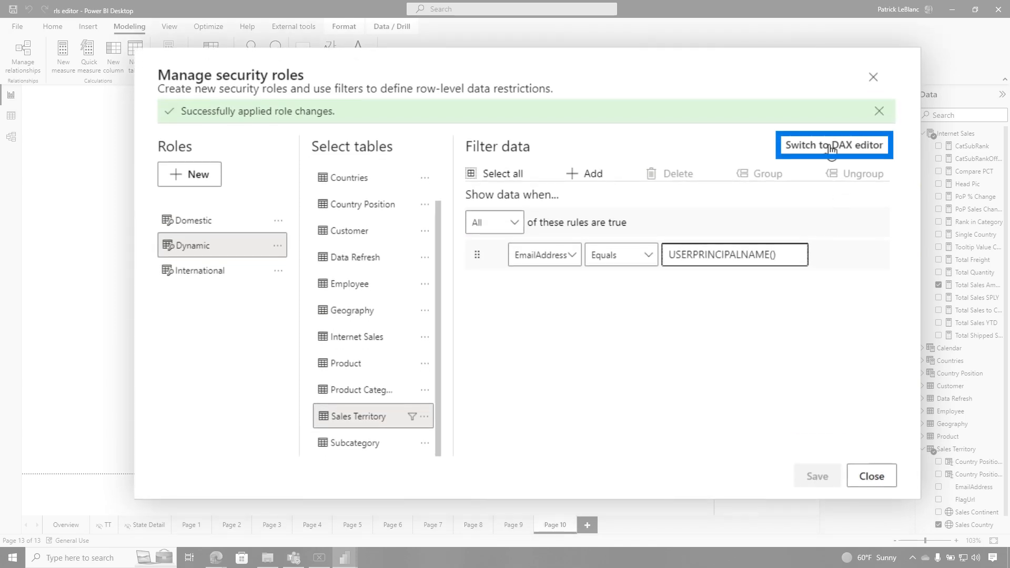
Inspect the Dynamic rule as DAX and delete the International role
{"action": "left_click", "coordinate": [834, 144]}
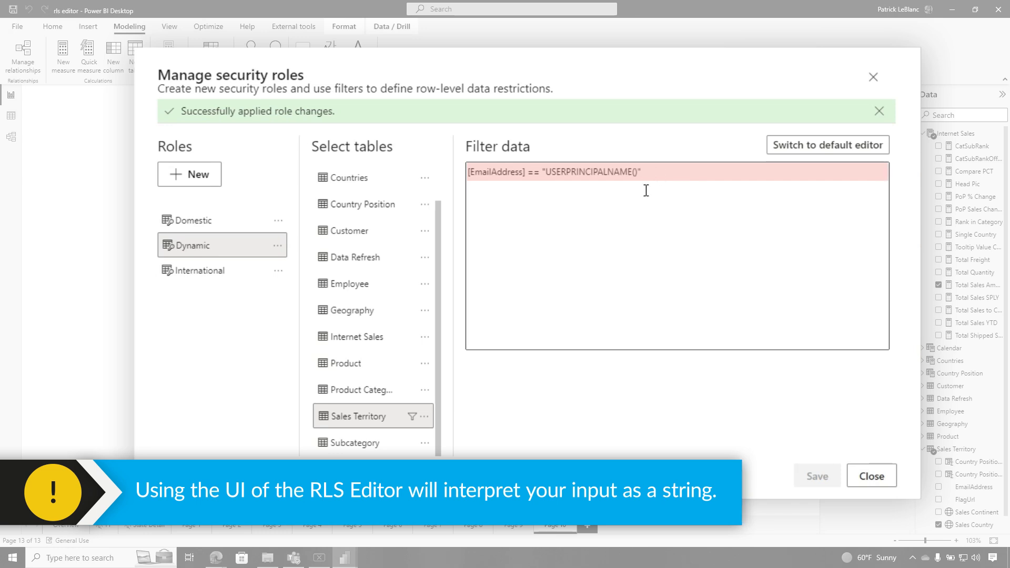
{"action": "double_click", "coordinate": [590, 172]}
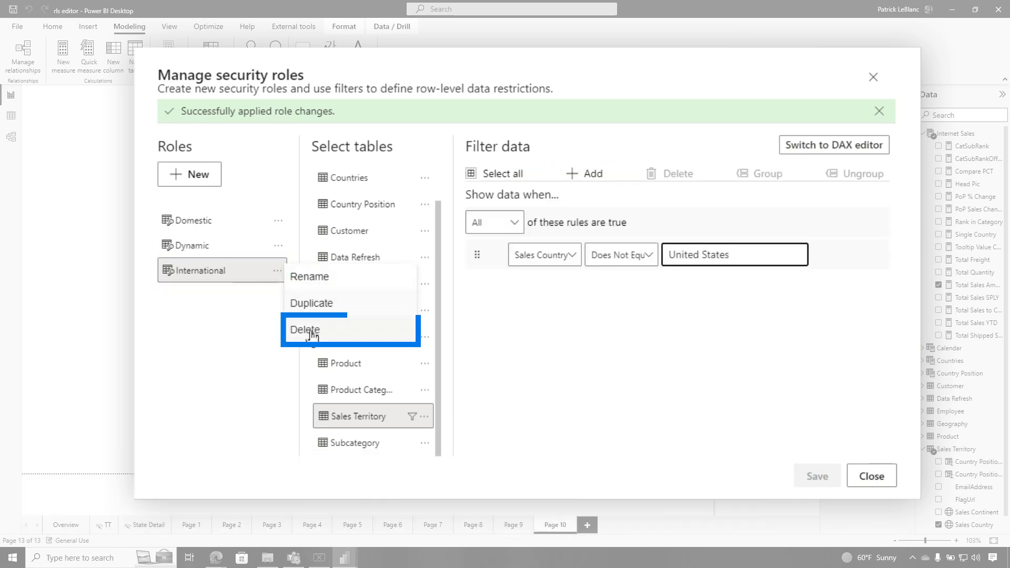
{"action": "left_click", "coordinate": [305, 330]}
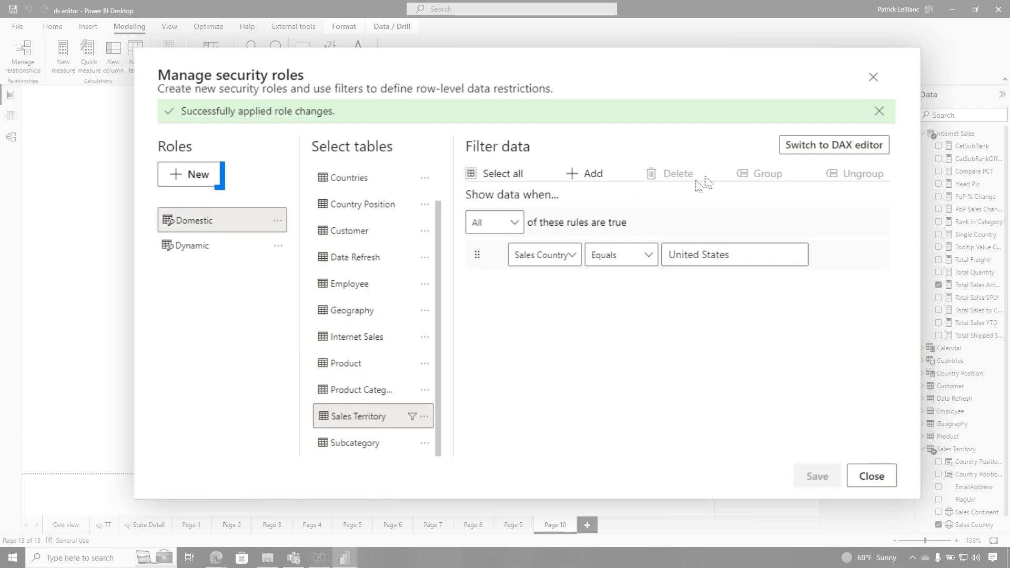
Create a new role and begin its DAX filter with [EmailAdd
{"action": "left_click", "coordinate": [189, 173]}
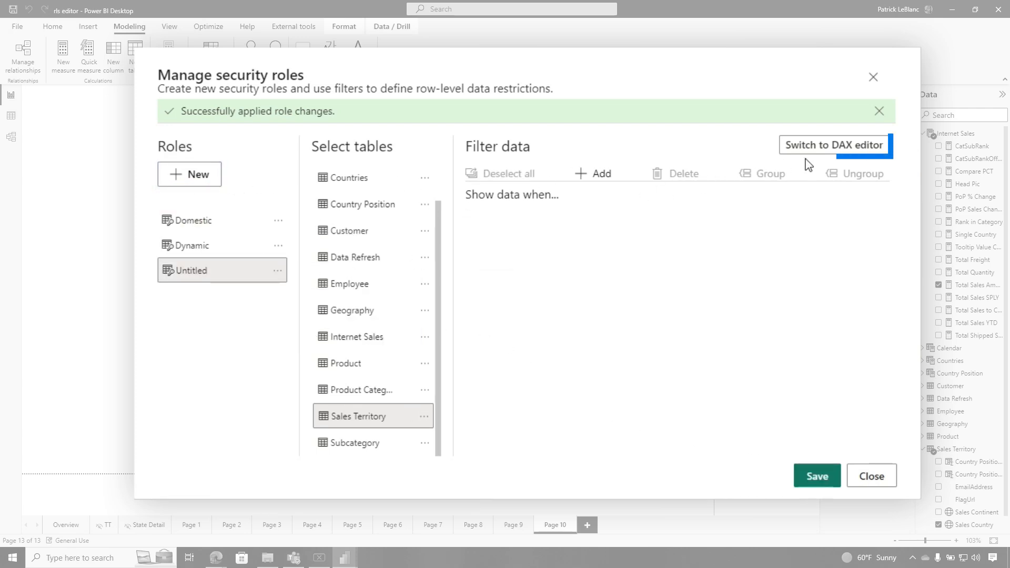
{"action": "left_click", "coordinate": [834, 145]}
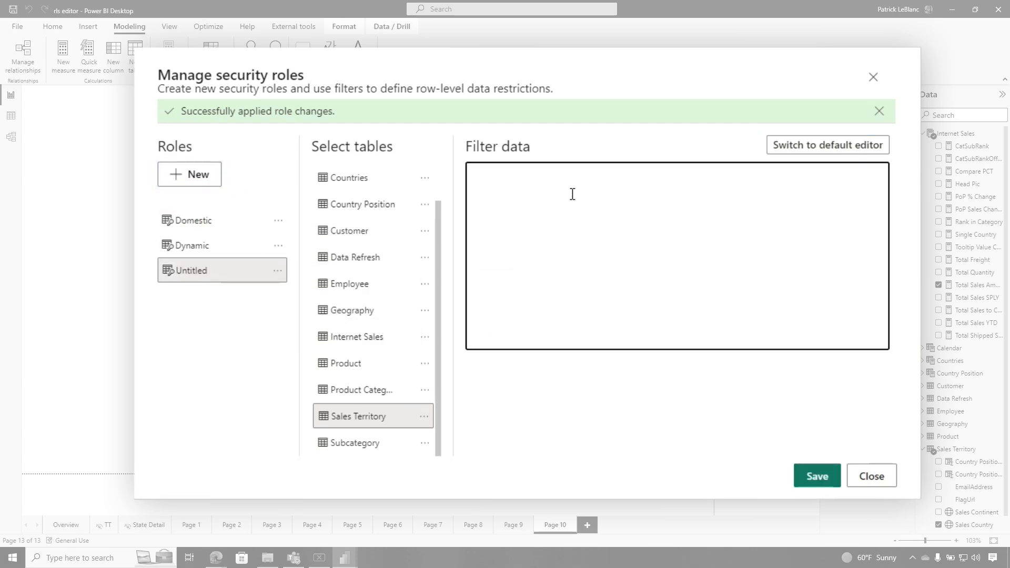
{"action": "type", "text": "[EmailAdd"}
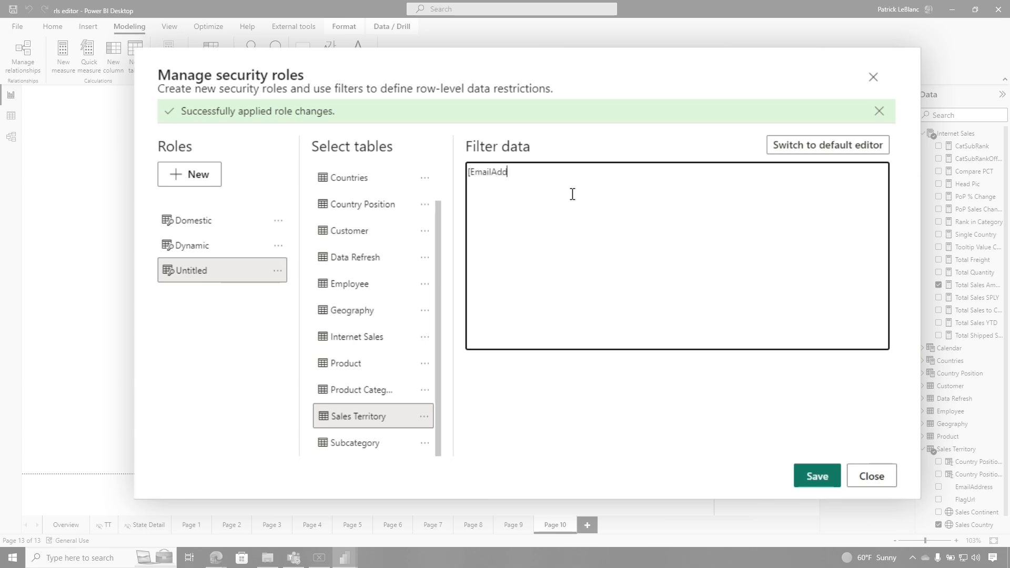